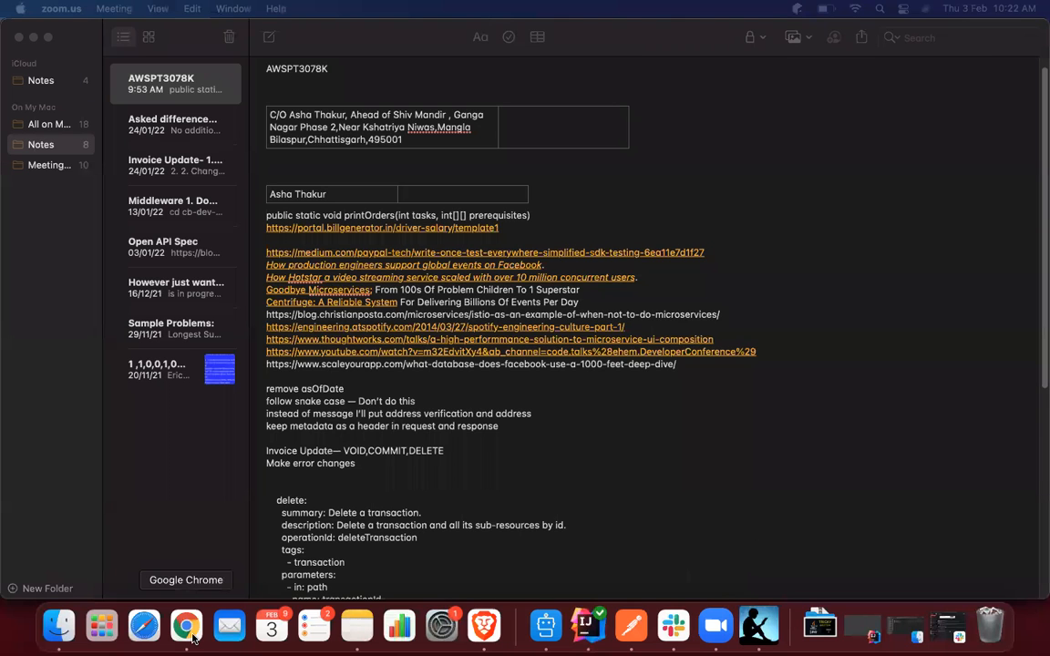
- Follow the saved 'How Hotstar scaled with over 10 million concurrent users' link into Chrome
click(186, 627)
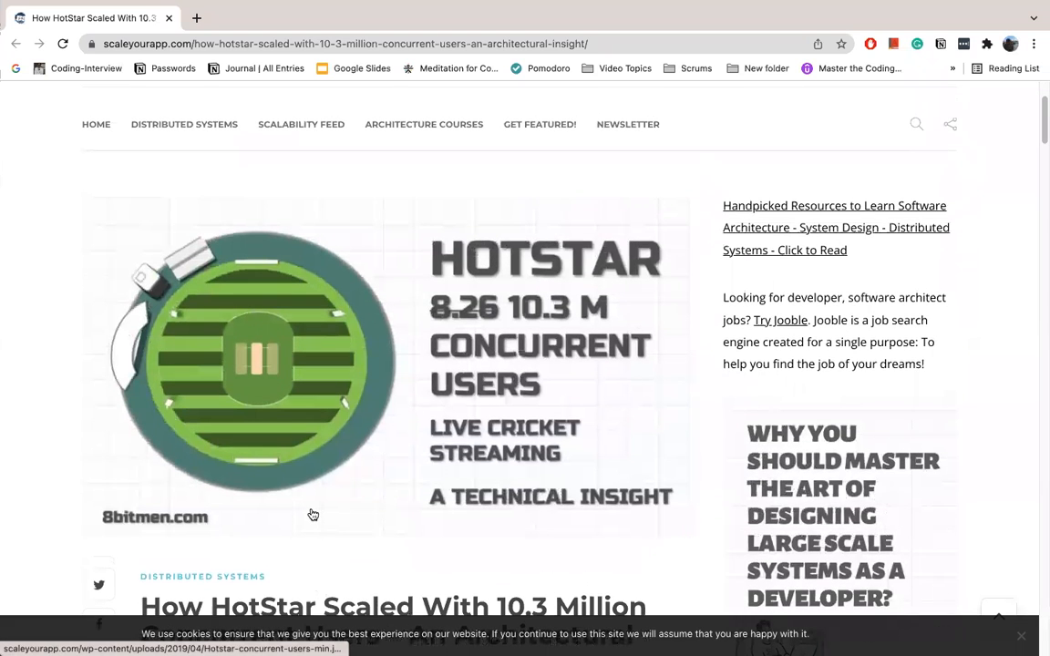
- Scroll past the Hotstar banner to the article title and opening paragraphs on its user base
scroll(down, 3)
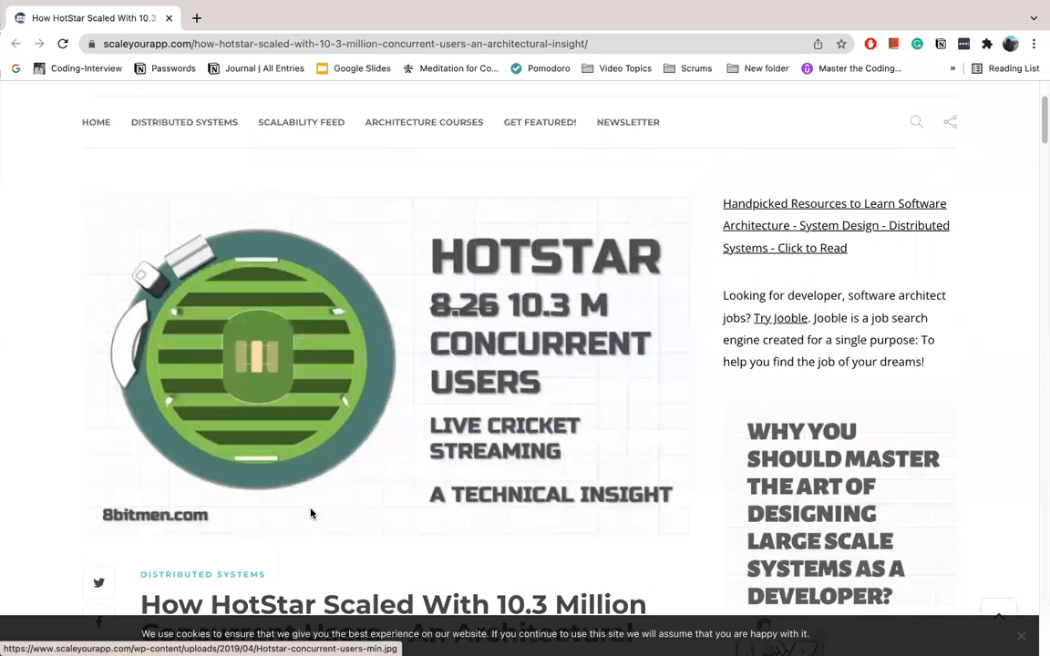
scroll(down, 3)
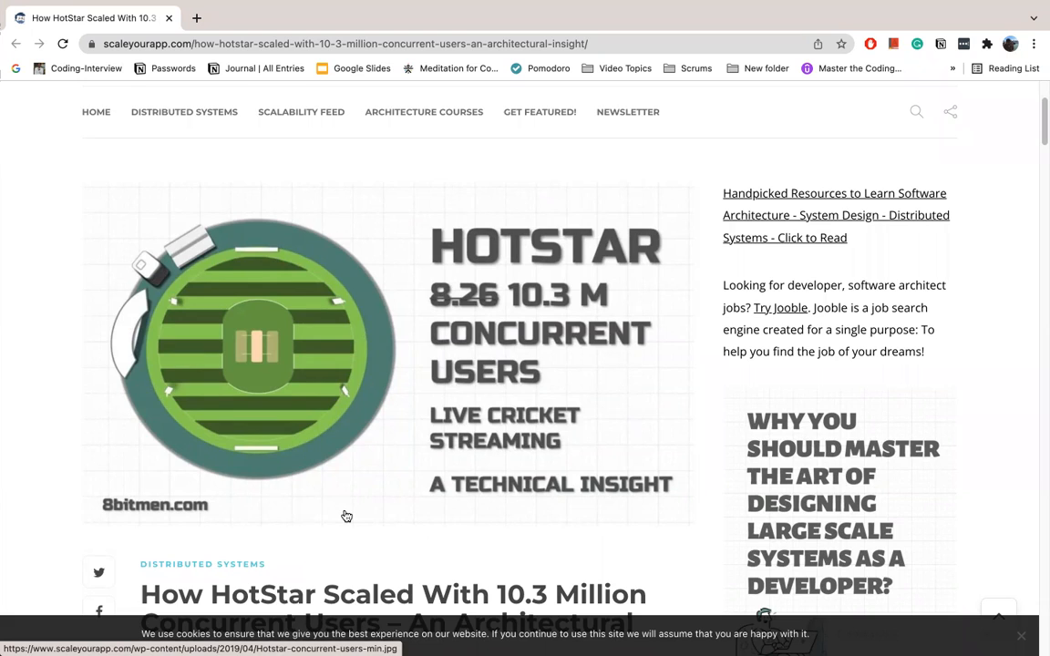
scroll(down, 3)
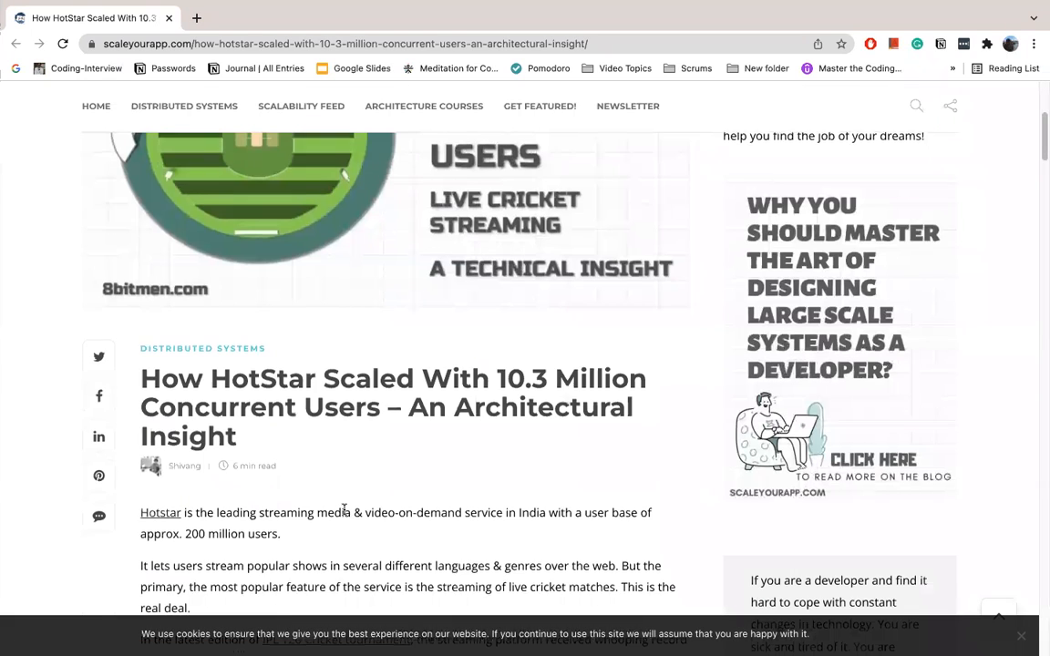
scroll(down, 3)
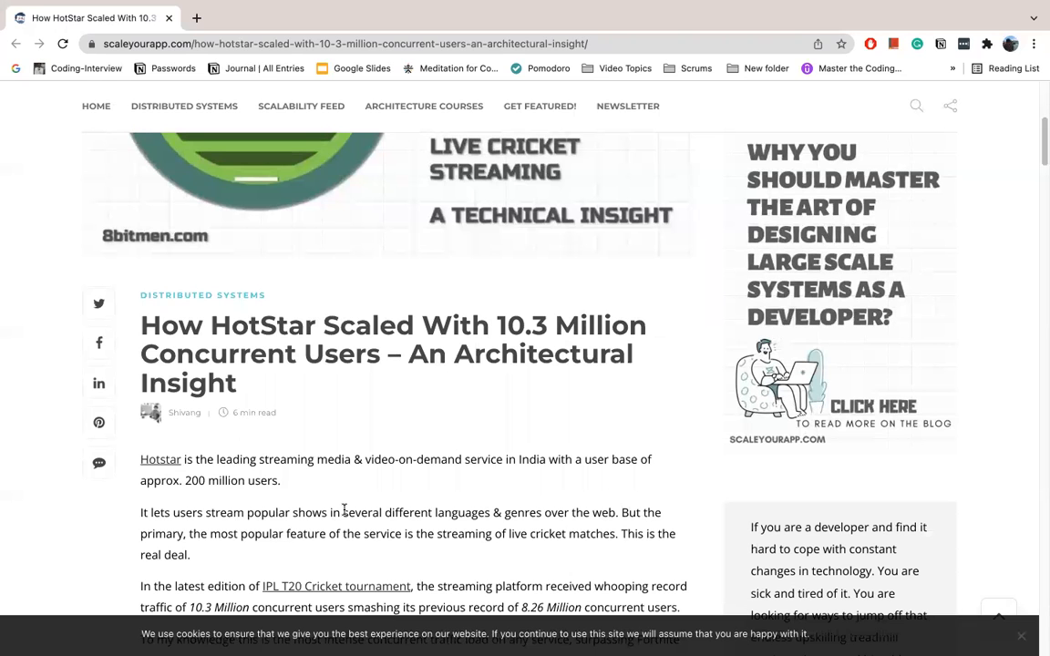
- Scroll to '1. Technical Insights' covering AWS, EC2, S3, spot instances, Akamai and EMR
scroll(down, 3)
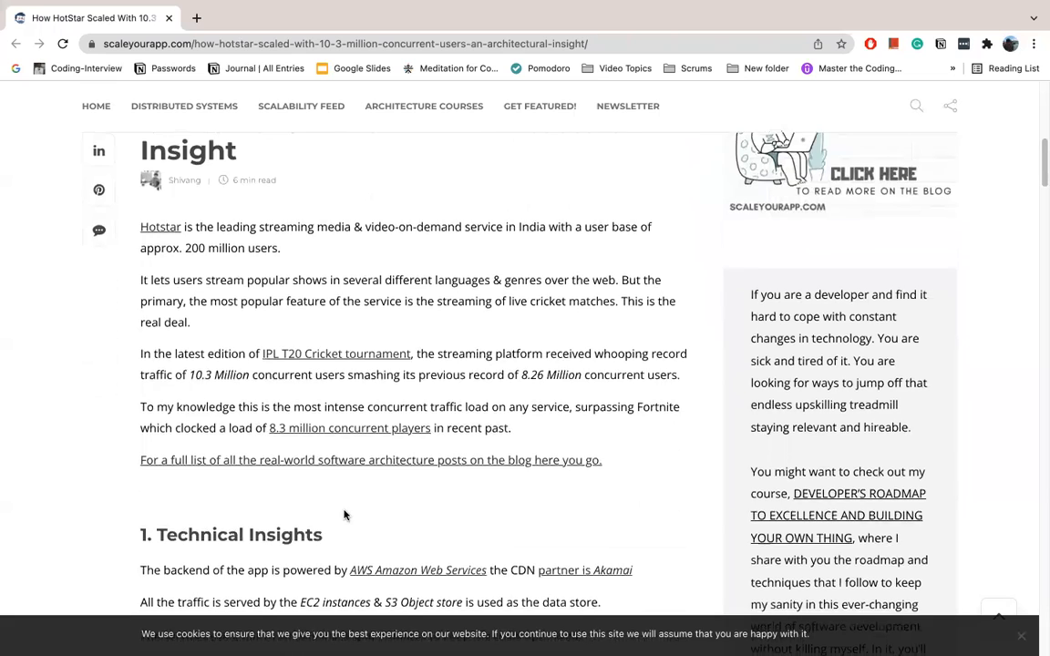
scroll(down, 3)
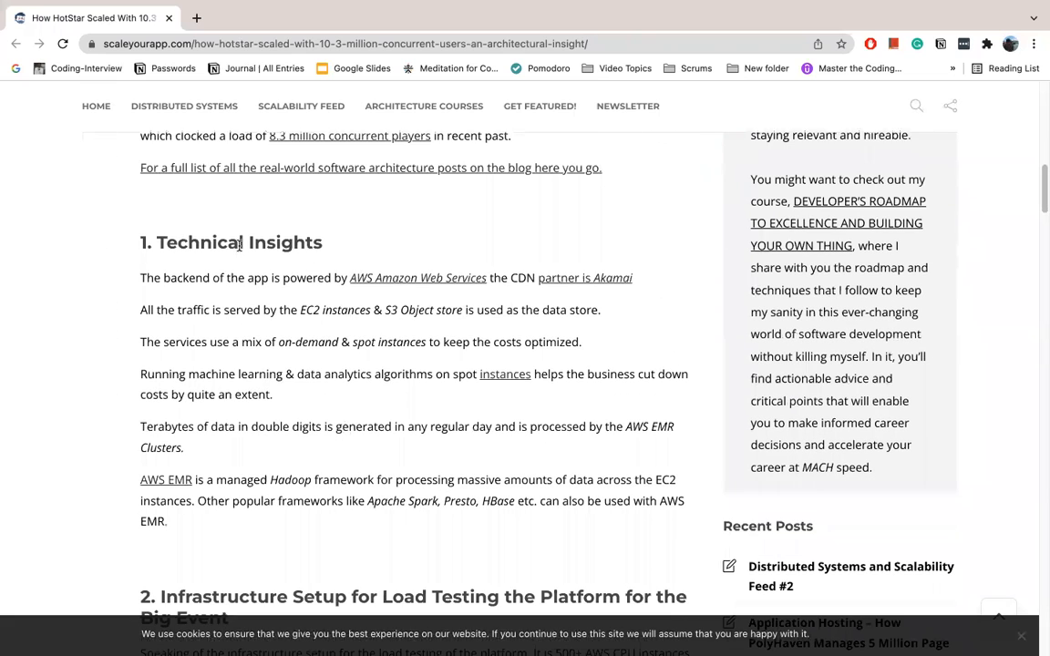
mouse_move(423, 230)
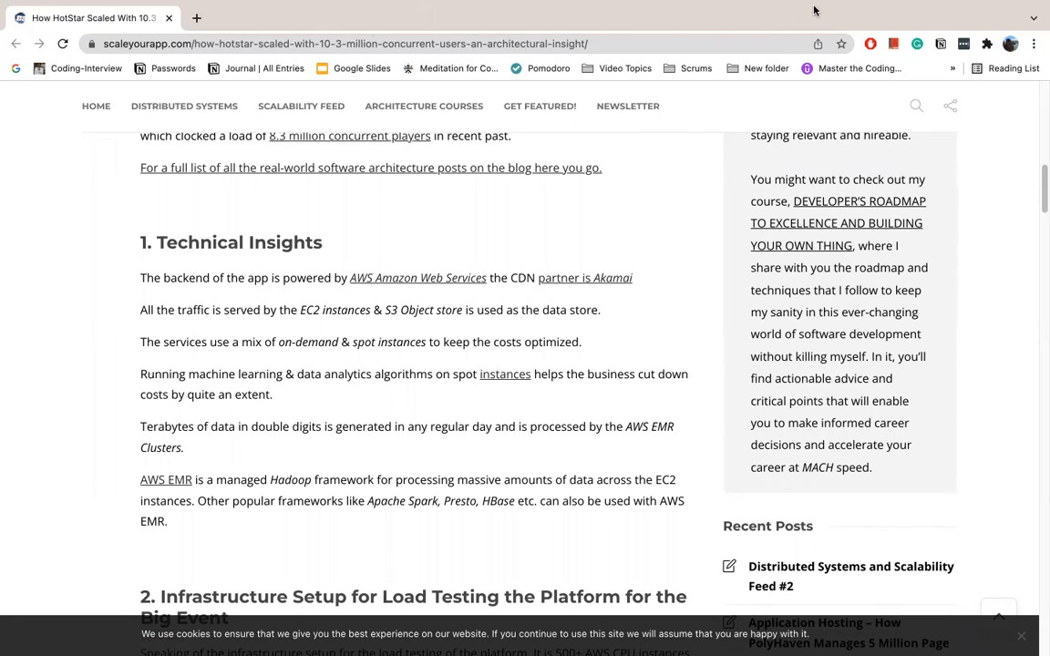
mouse_move(558, 223)
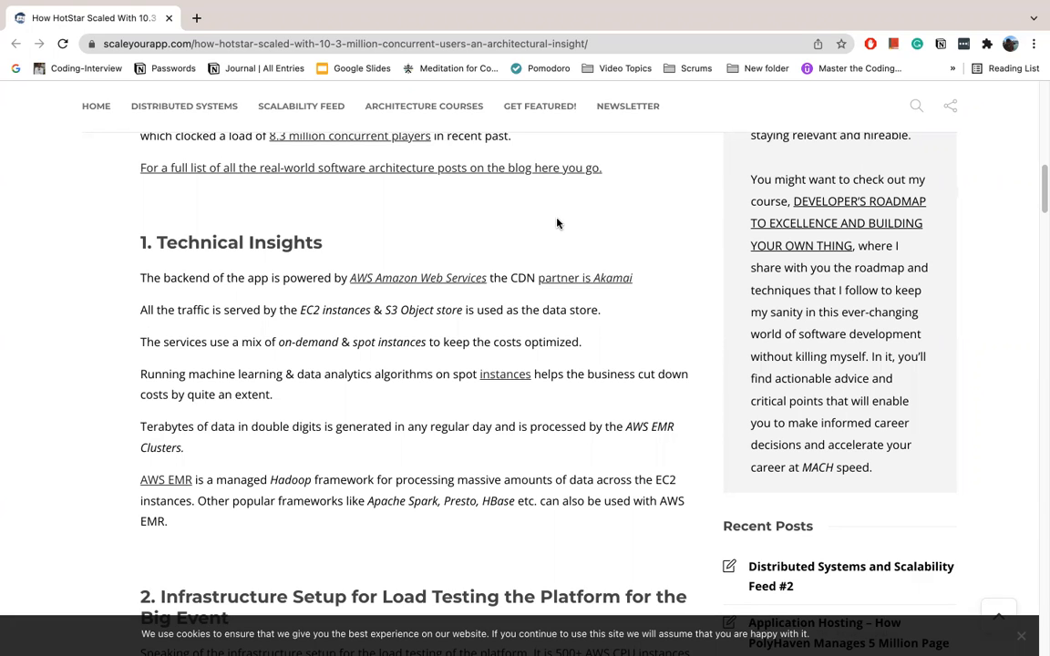
mouse_move(498, 288)
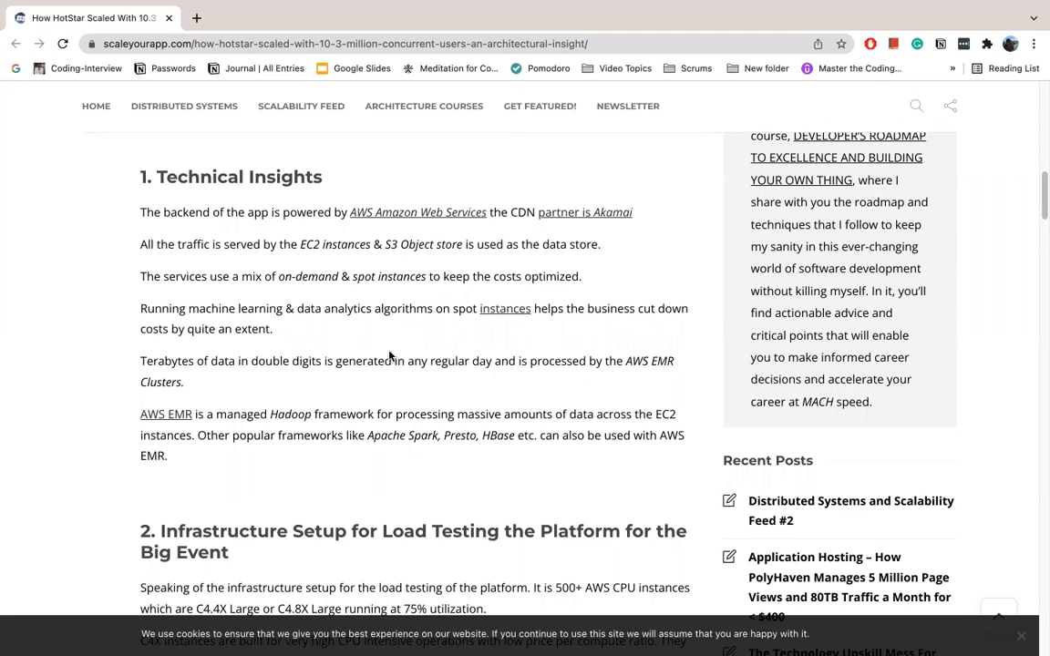
mouse_move(336, 405)
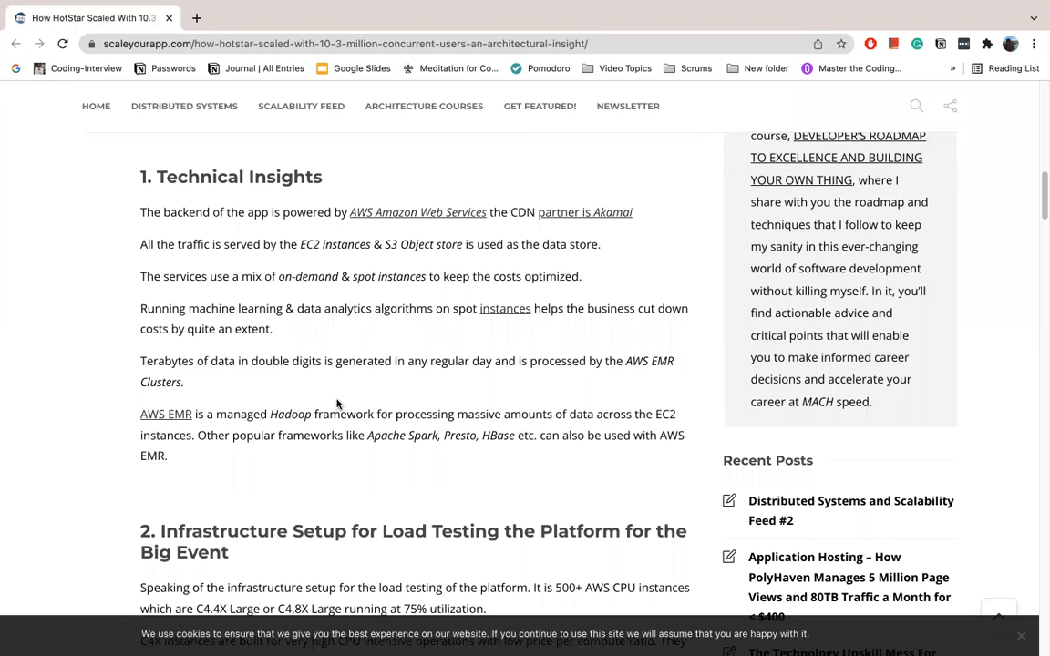
- Scroll past section 2 to '3. Simulating Traffic' and '3.1 Preparing the Traffic Model'
scroll(down, 3)
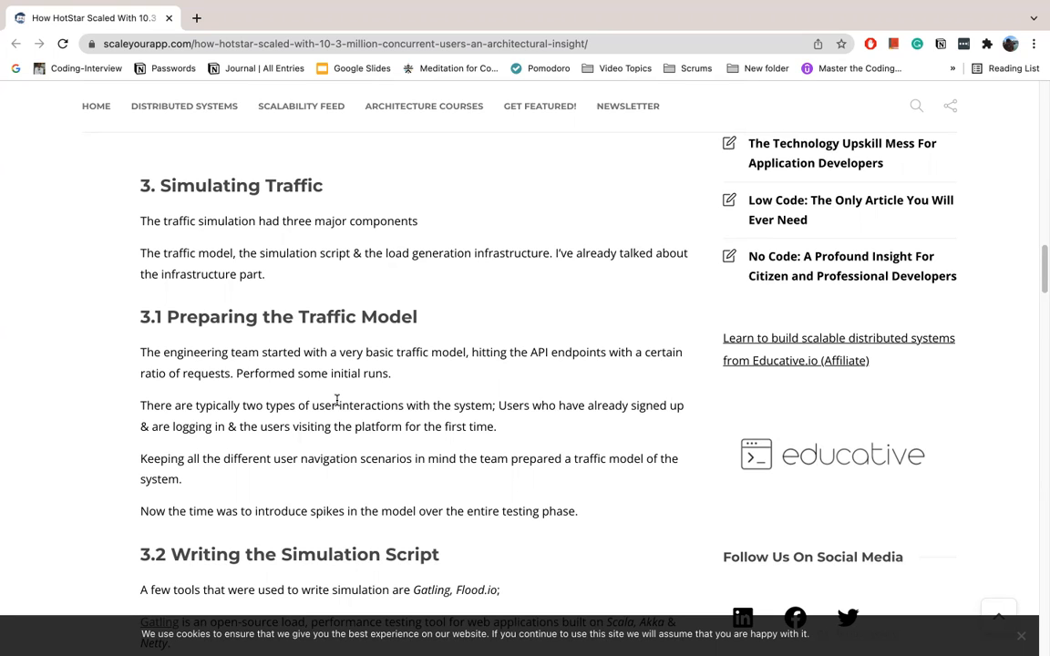
- Scroll through '3.2 Writing the Simulation Script' on Gatling, JMeter and Flood.io to its closing line
scroll(down, 3)
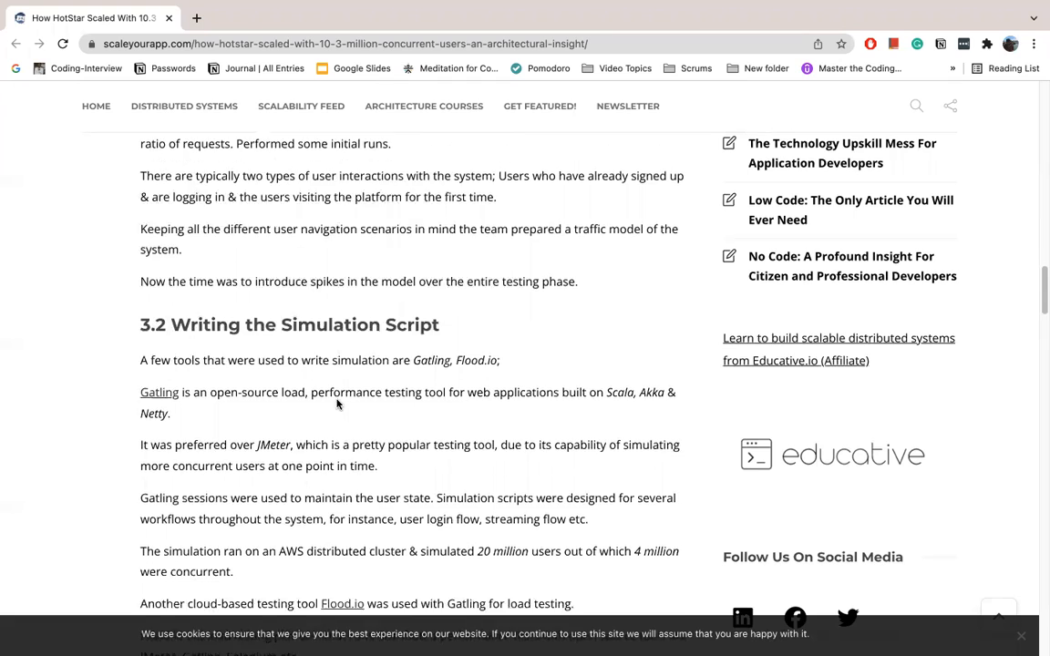
scroll(down, 3)
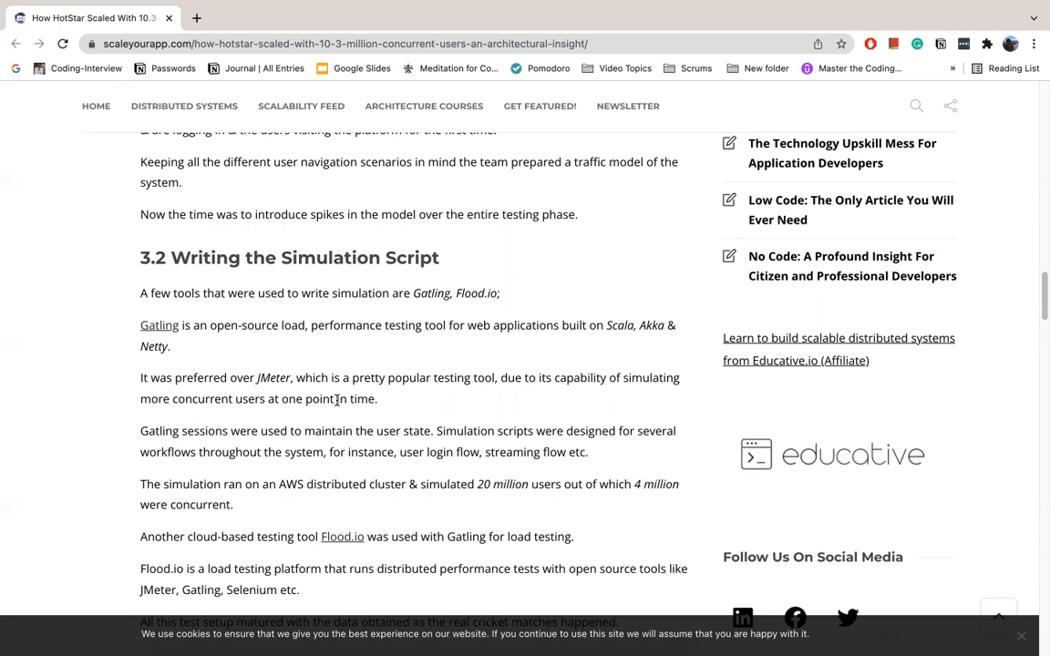
scroll(down, 3)
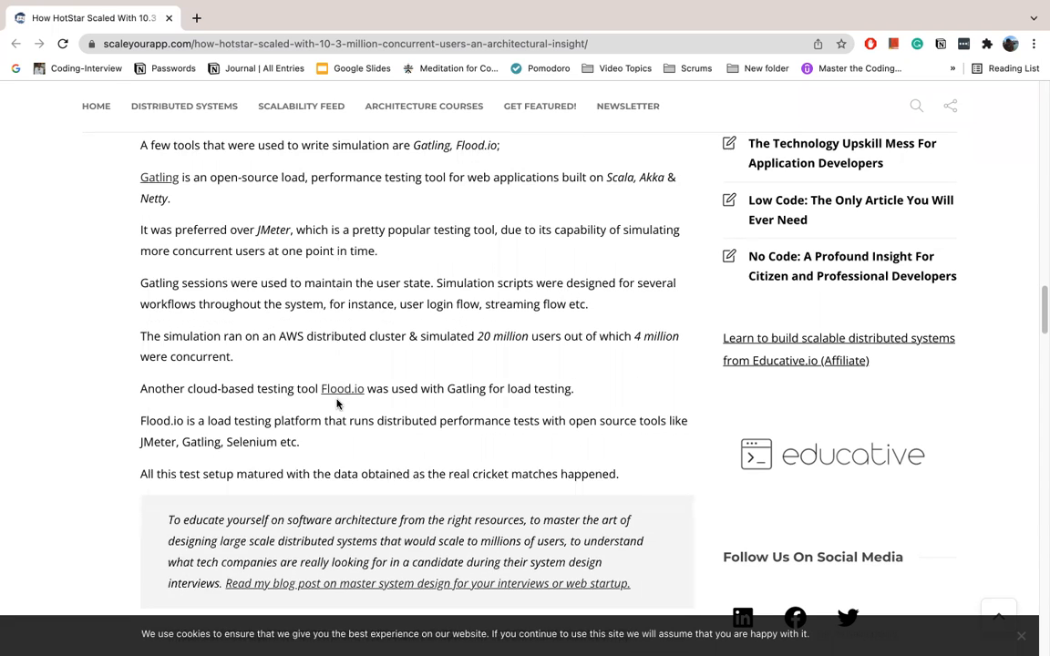
scroll(down, 3)
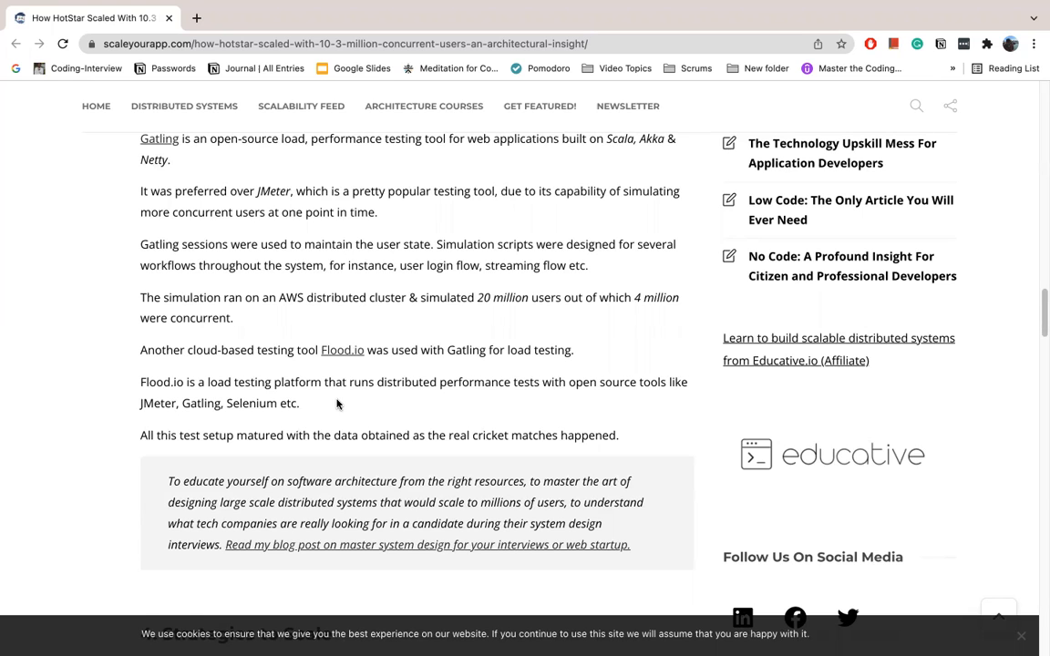
- Scroll through '4.1 Traffic & Ladder Based Scaling' until the '4.2 Intelligent Client' heading appears
scroll(down, 3)
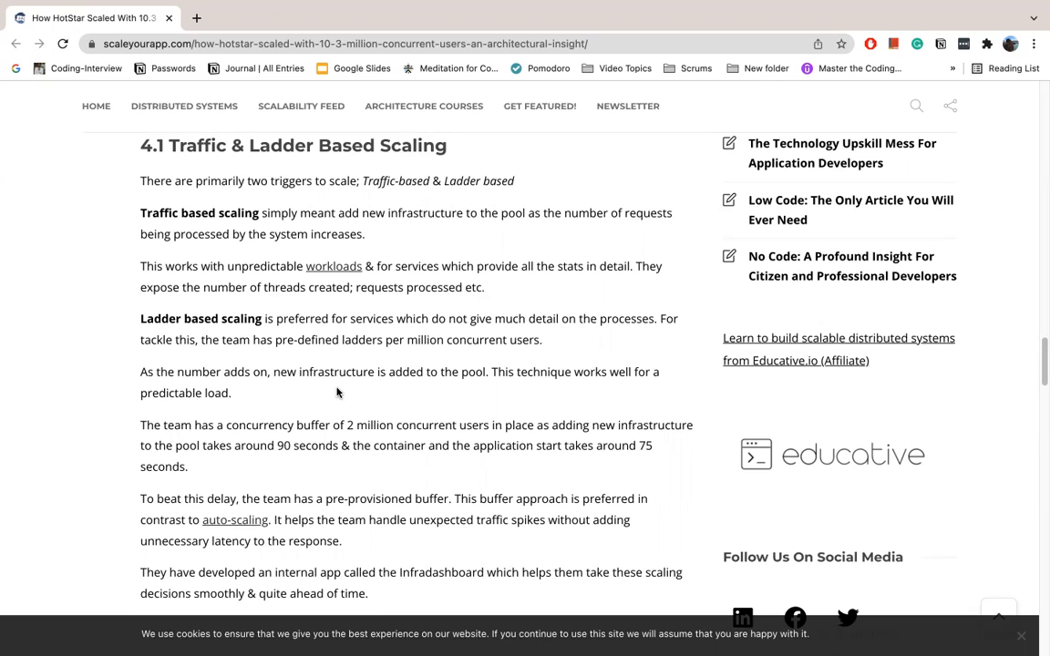
scroll(down, 3)
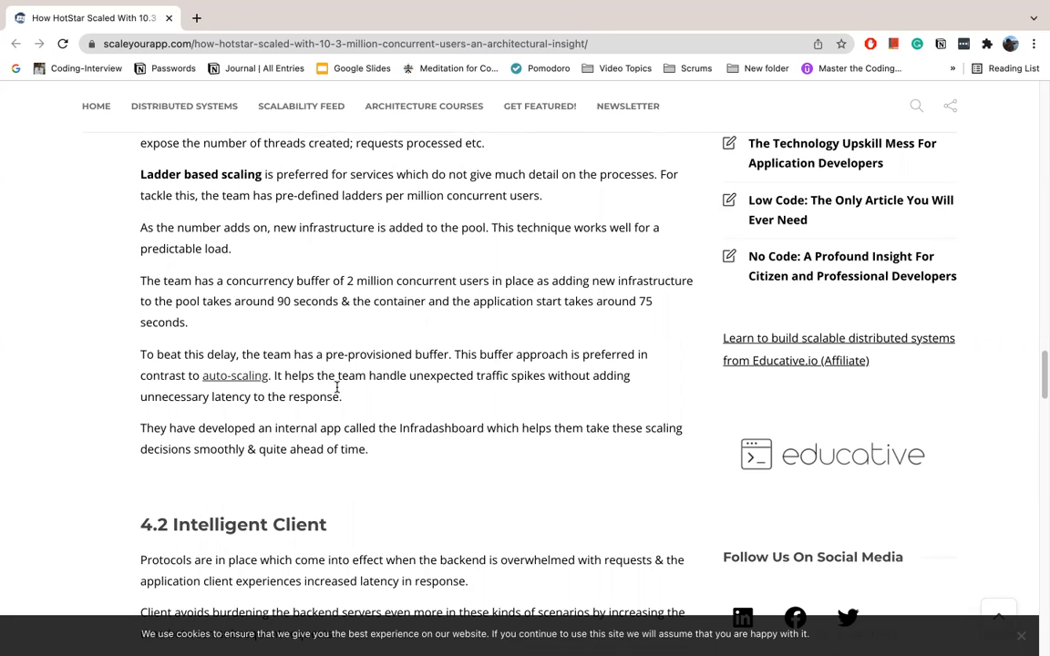
- Scroll through '4.2 Intelligent Client' to the '4.3 Dealing with Nefarious Traffic' heading
scroll(down, 3)
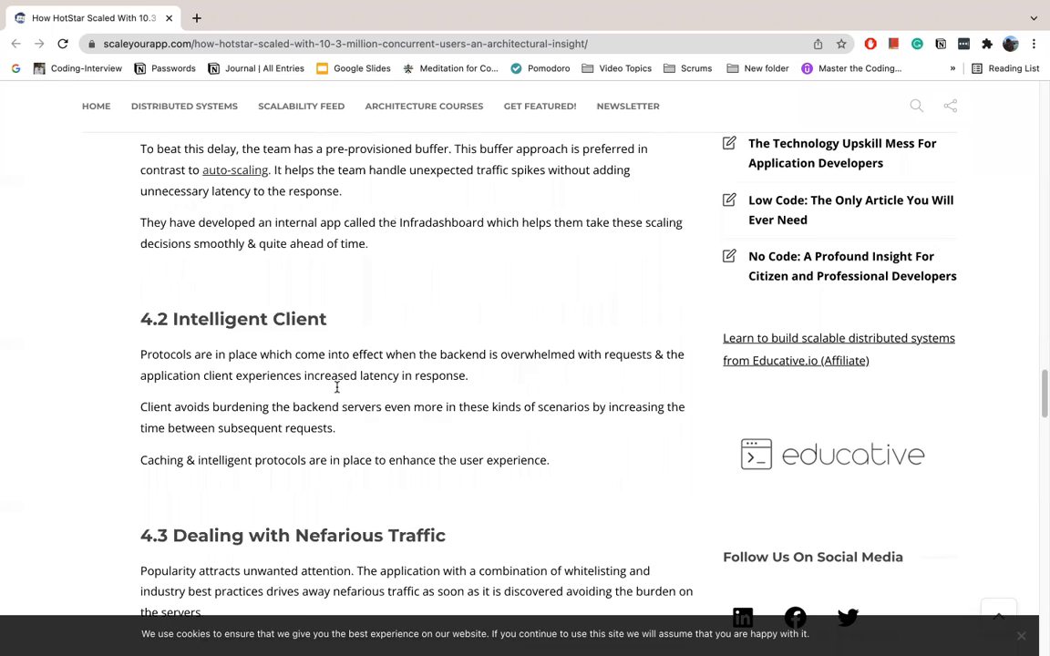
scroll(down, 3)
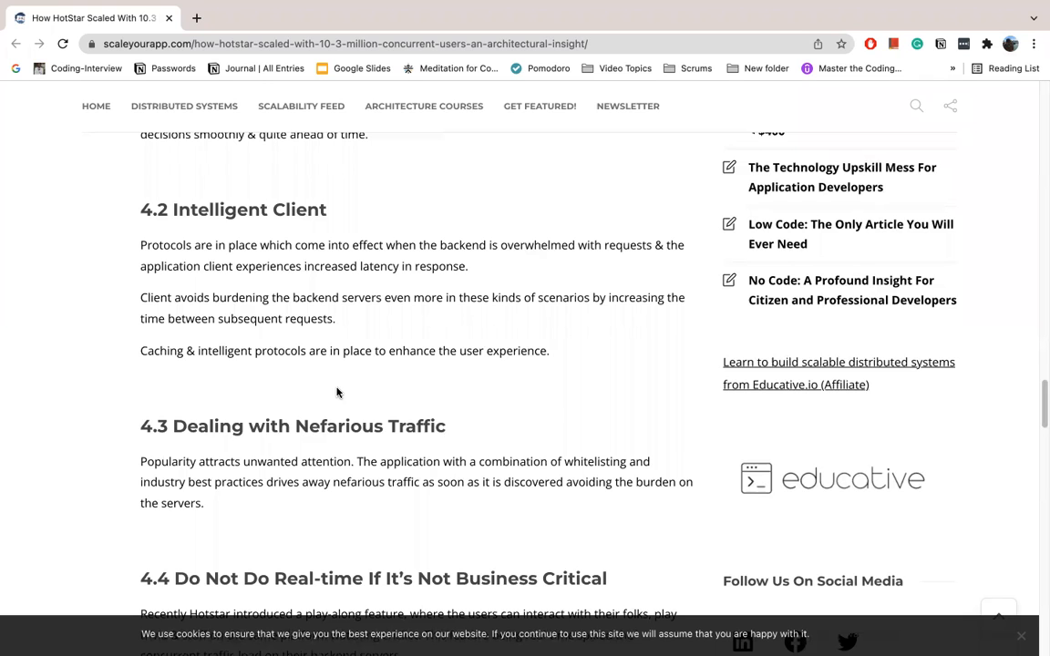
- Scroll through sections 4.3 and 4.4 to the closing lines, source link and recommended read
scroll(down, 3)
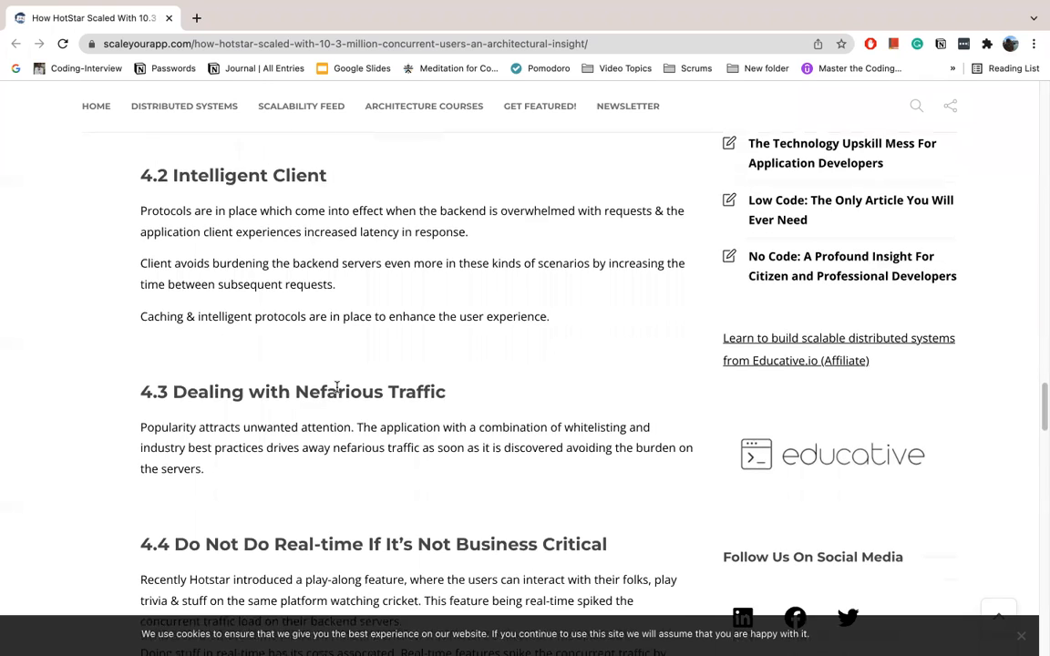
scroll(down, 3)
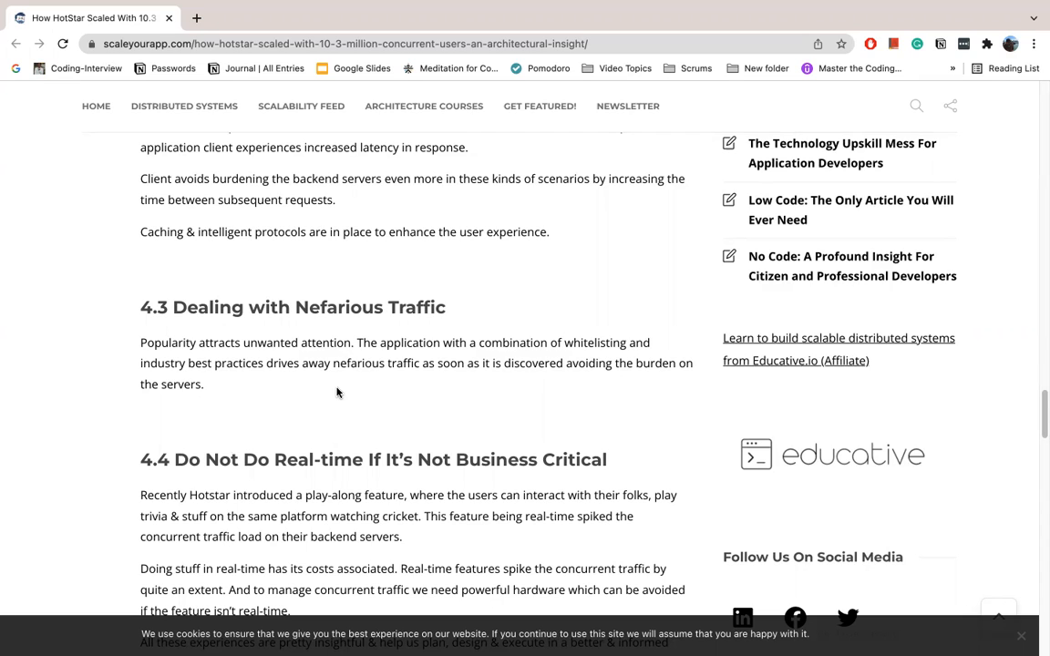
scroll(down, 3)
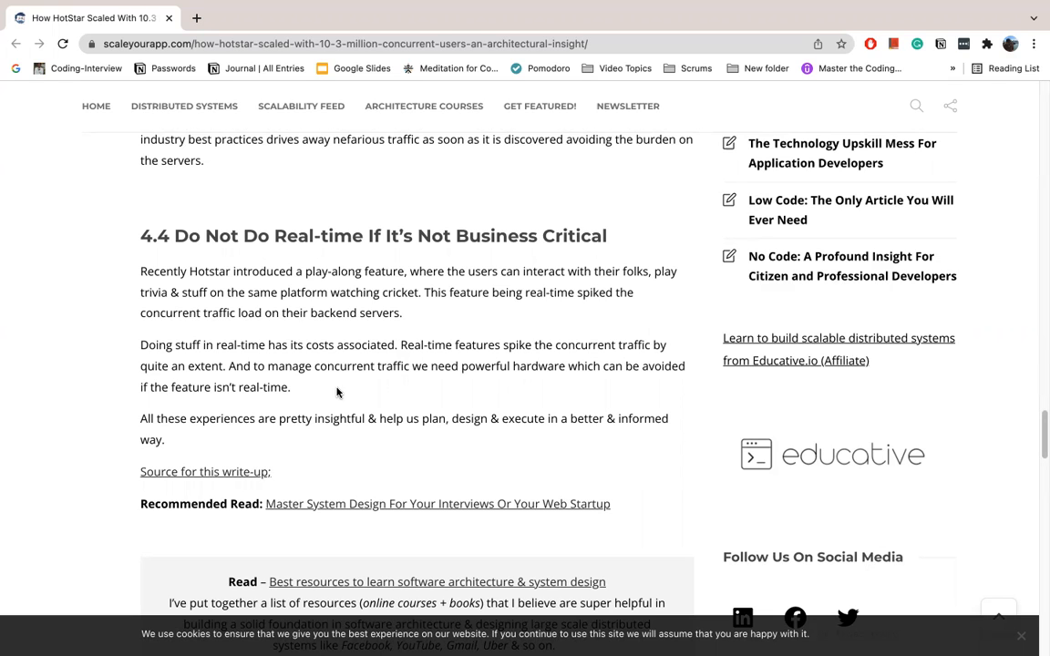
- Scroll to the article's end with the newsletter signup, share icons and More On the Blog list
scroll(down, 3)
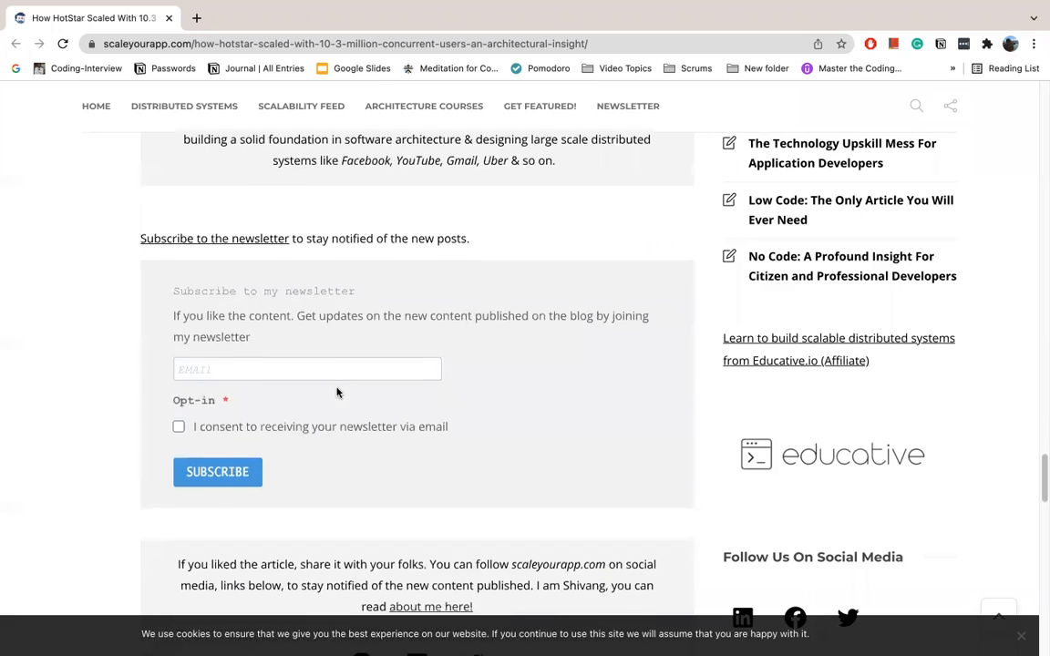
scroll(down, 3)
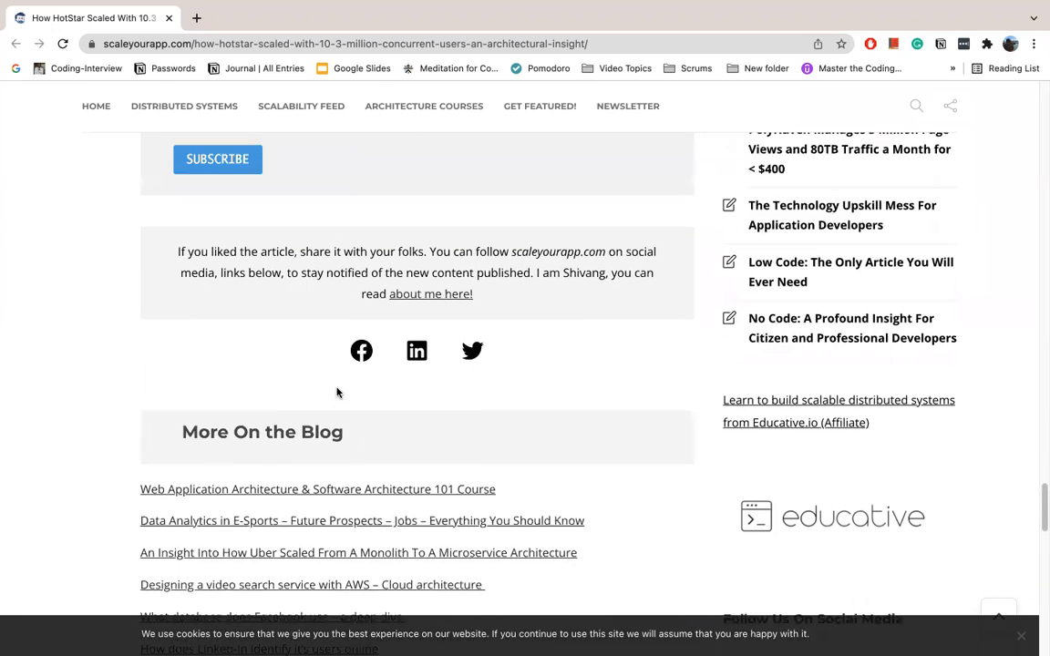
scroll(up, 3)
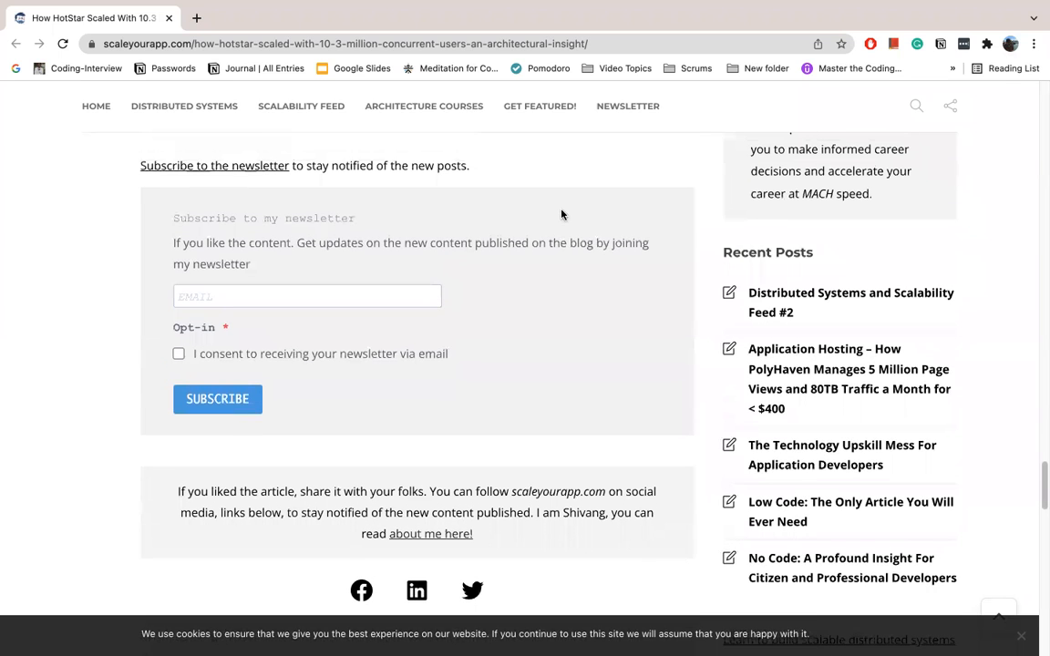
scroll(down, 3)
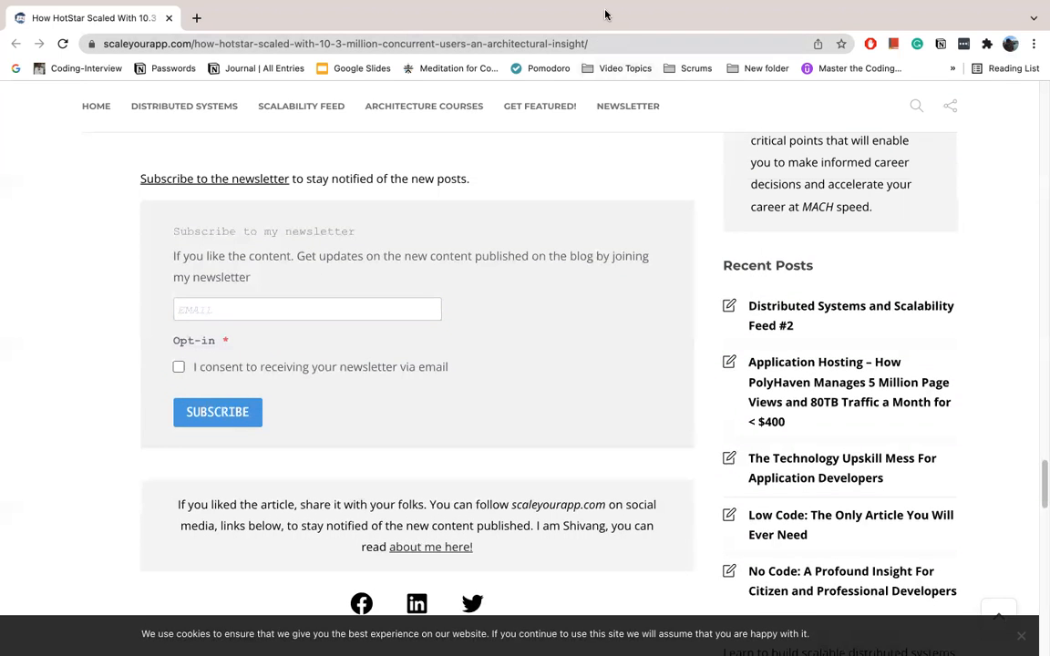